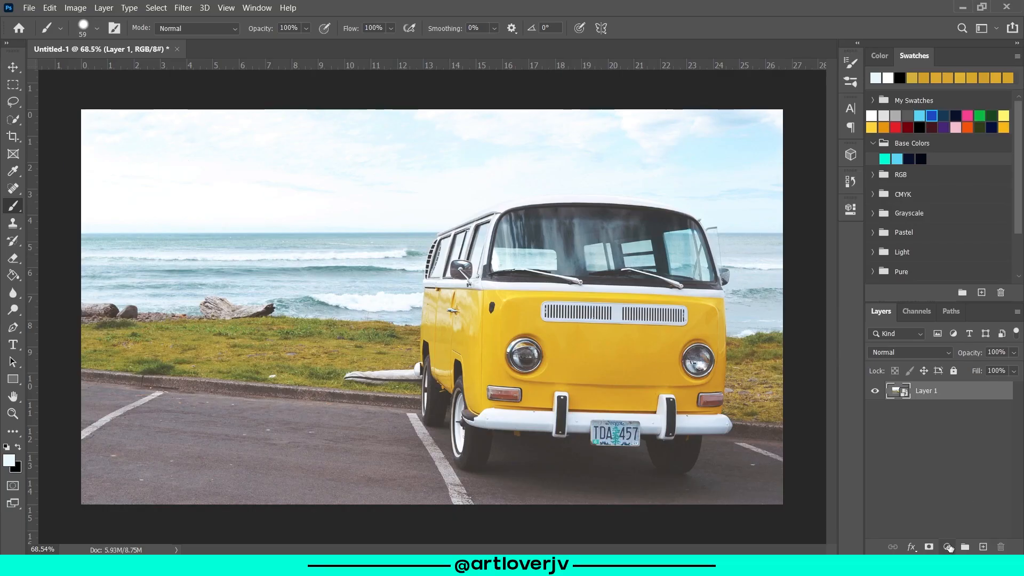
Step: Add a Black & White adjustment layer, delete its layer mask and hide the layer
left_click(950, 547)
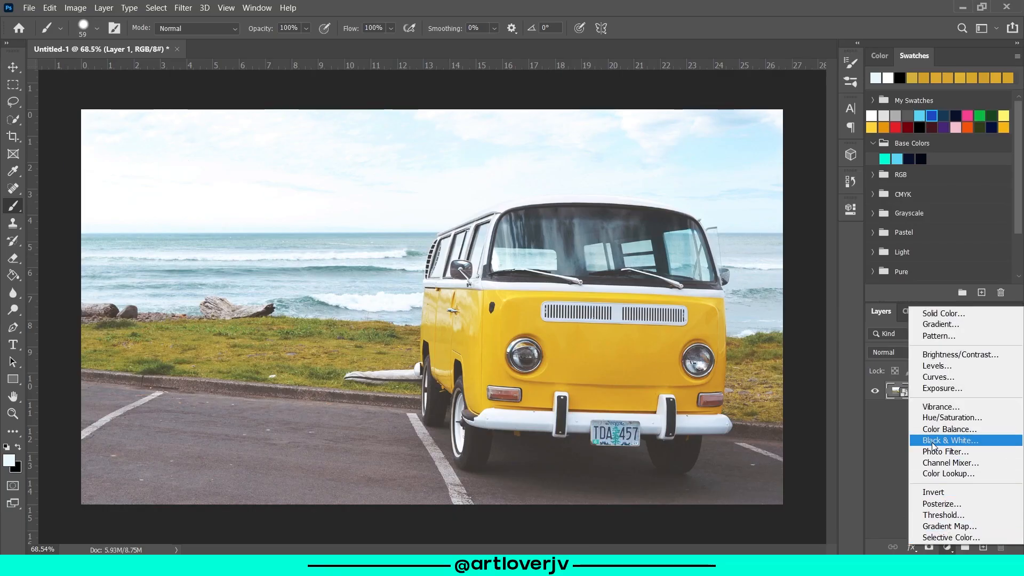
left_click(948, 440)
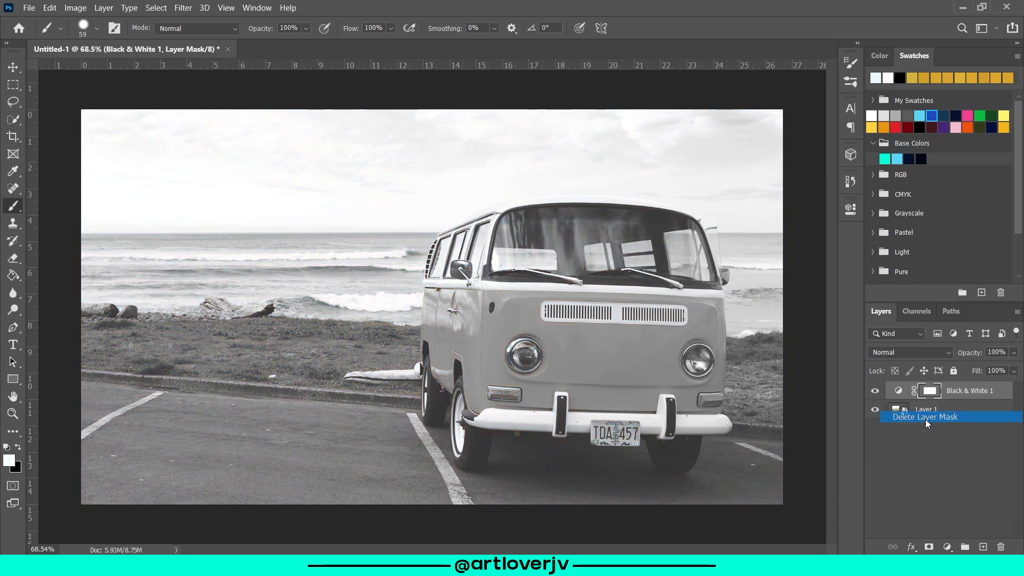
left_click(923, 417)
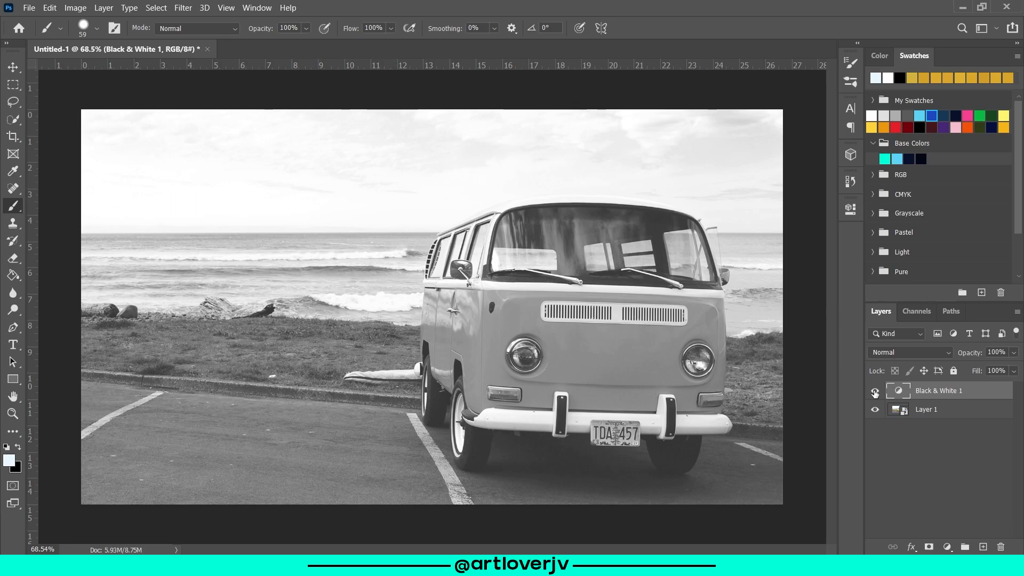
left_click(875, 390)
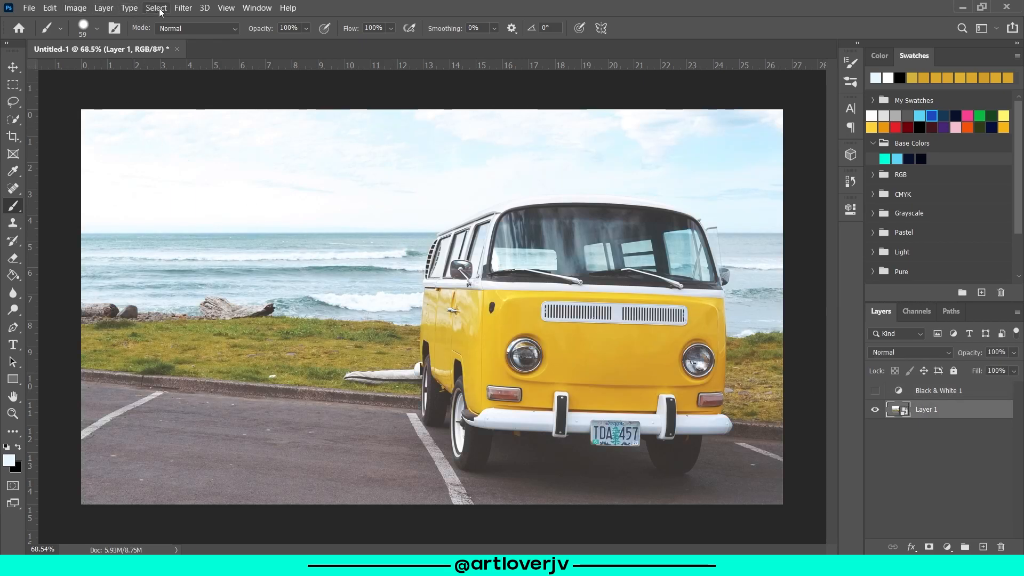
Step: Make a Color Range selection sampled from the van's yellow paint with Fuzziness 164
left_click(155, 8)
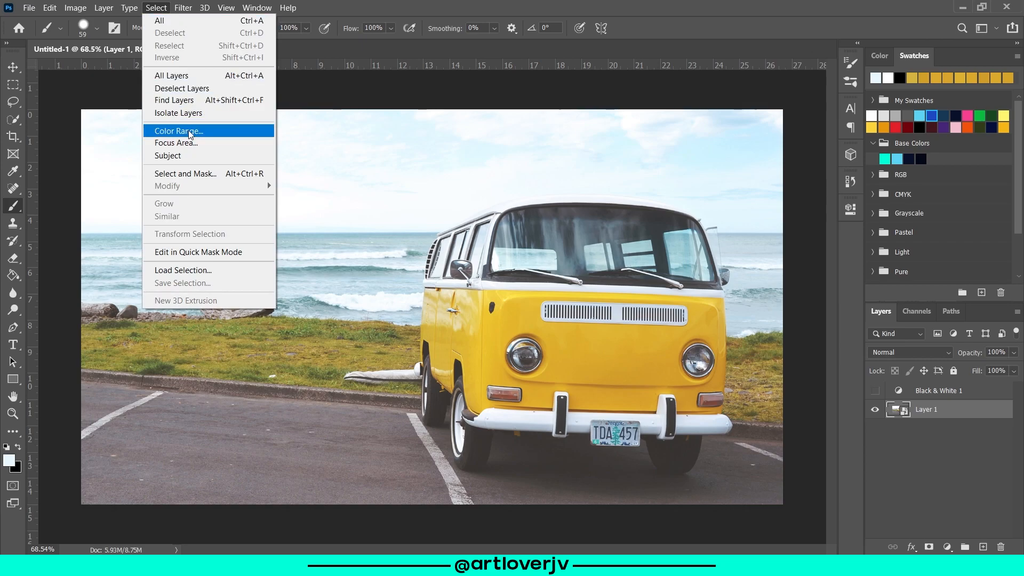
left_click(177, 130)
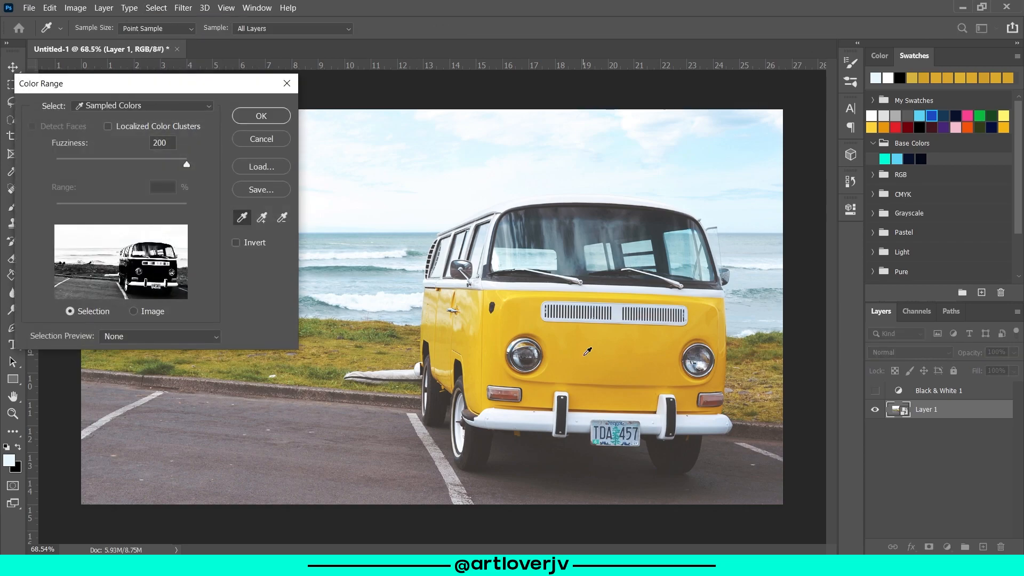
left_click(587, 351)
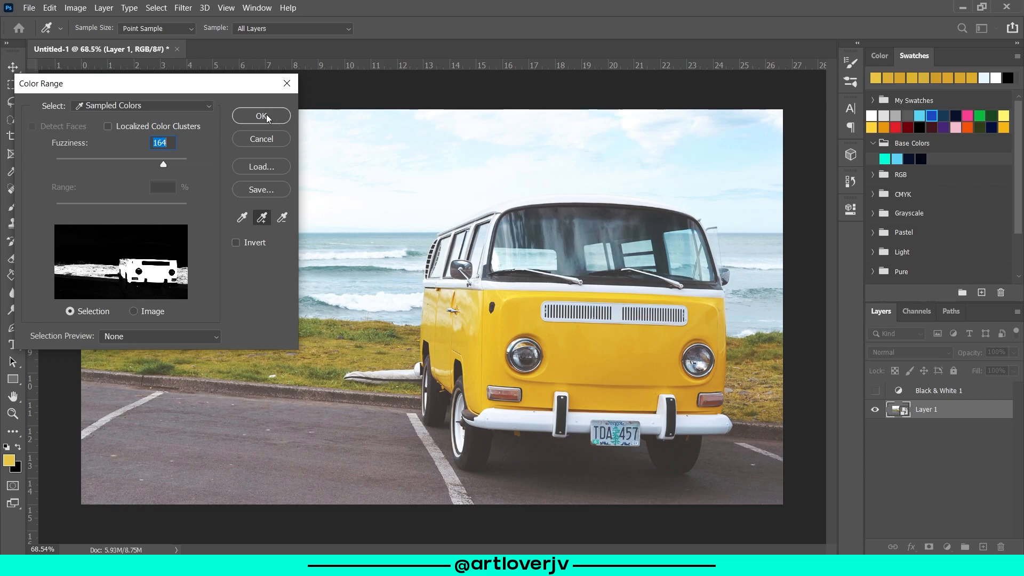
left_click(260, 116)
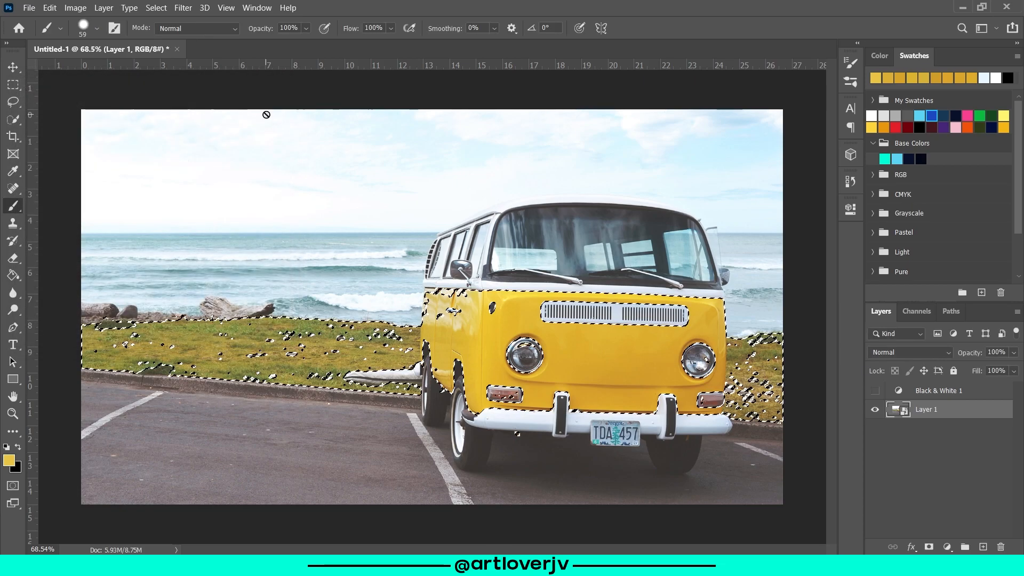
Step: Show Black & White 1 again and mask it with the selection so the van stays yellow
left_click(939, 391)
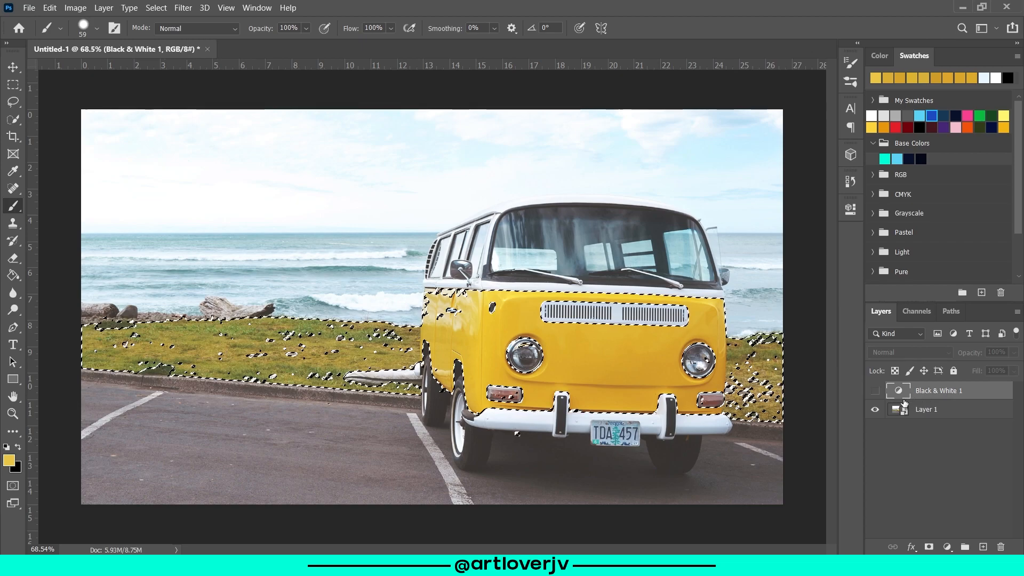
left_click(874, 390)
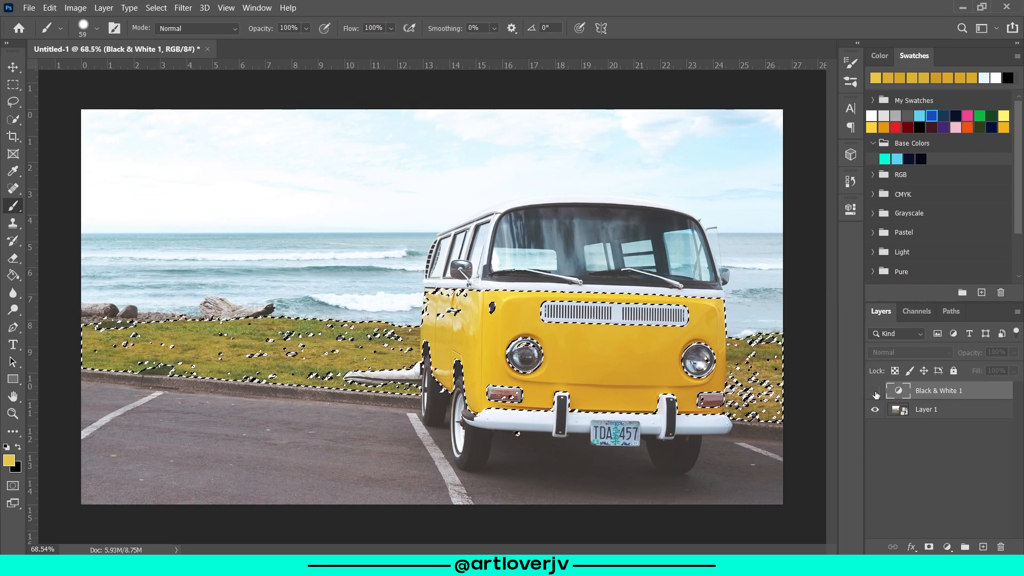
left_click(874, 390)
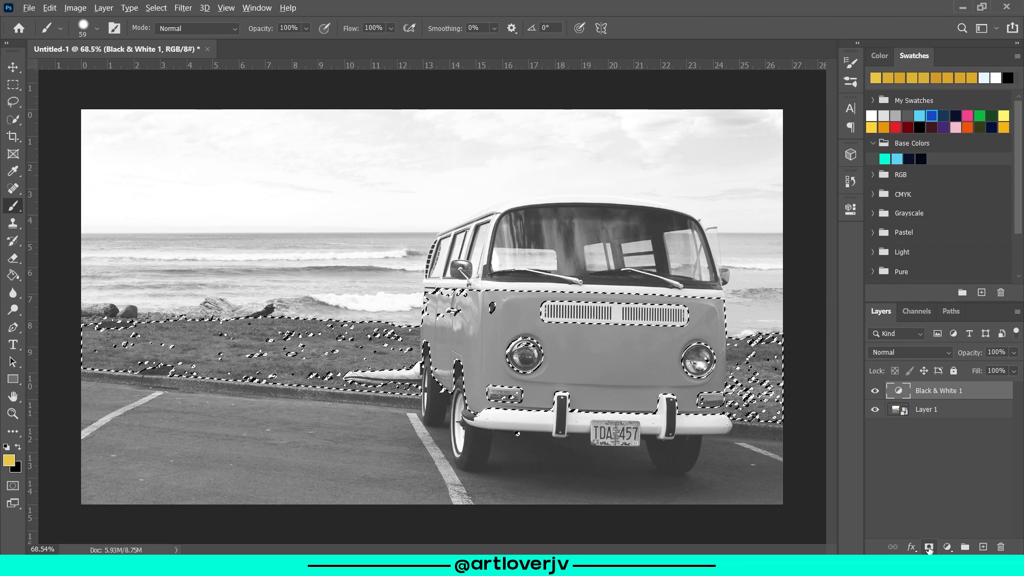
left_click(929, 548)
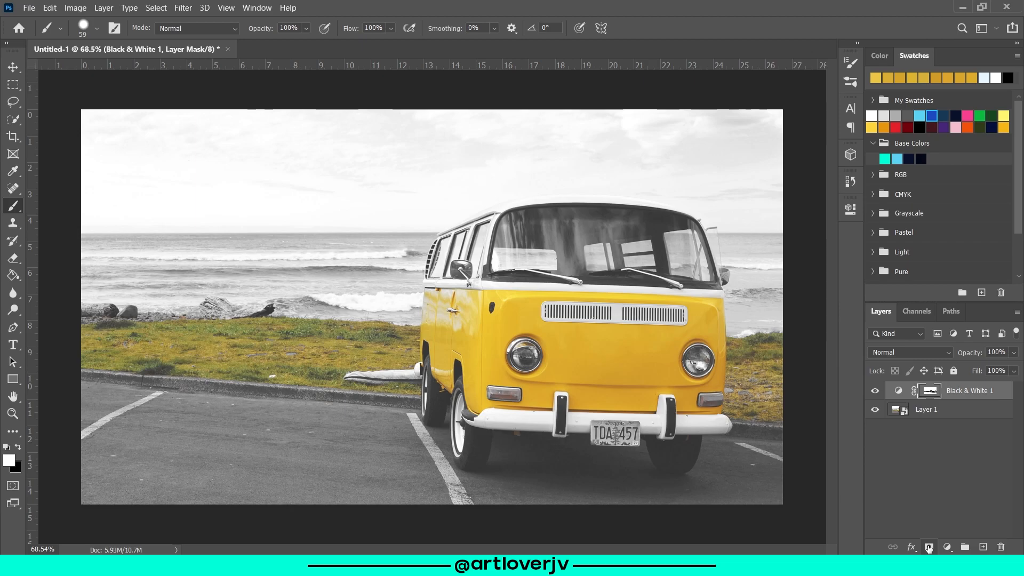
mouse_move(40, 445)
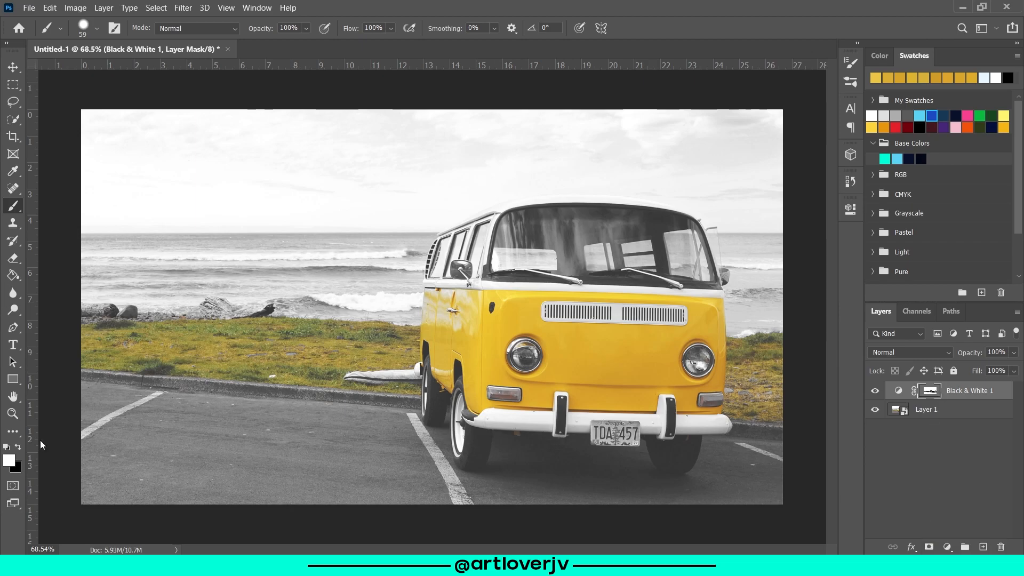
mouse_move(96, 36)
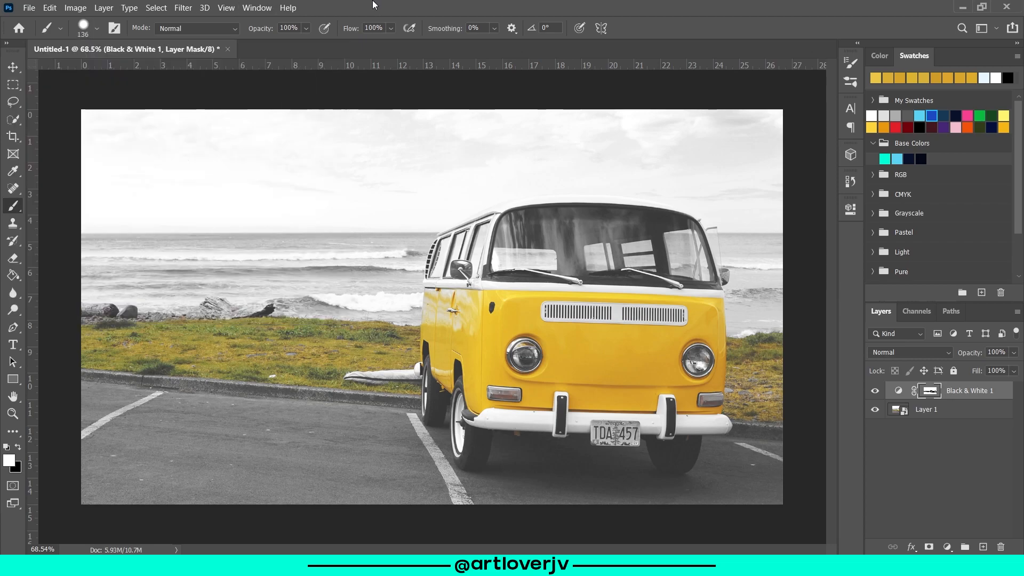
mouse_move(106, 397)
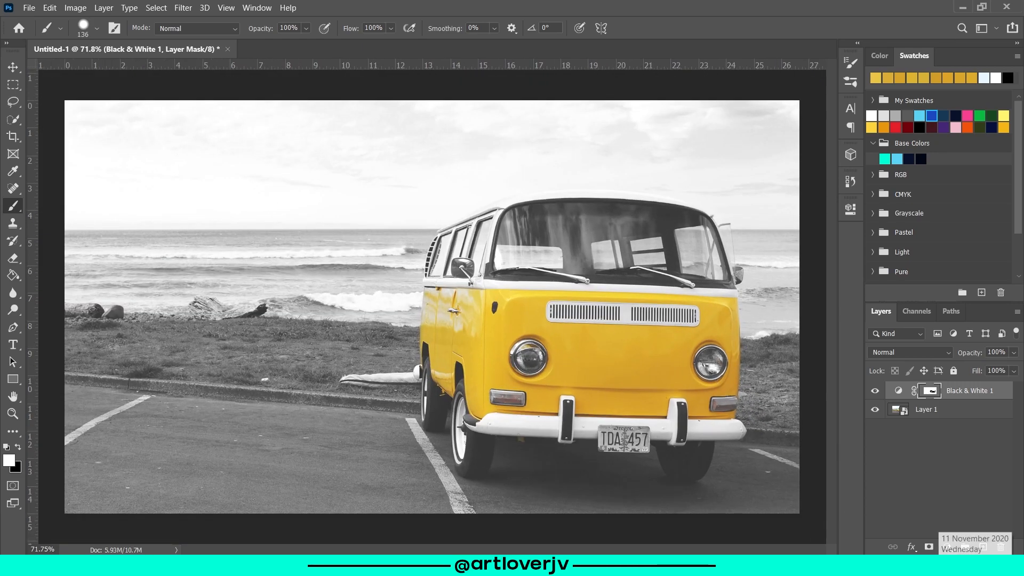
Step: Toggle the Black & White effect to compare after painting the grass grey on the mask
left_click(875, 391)
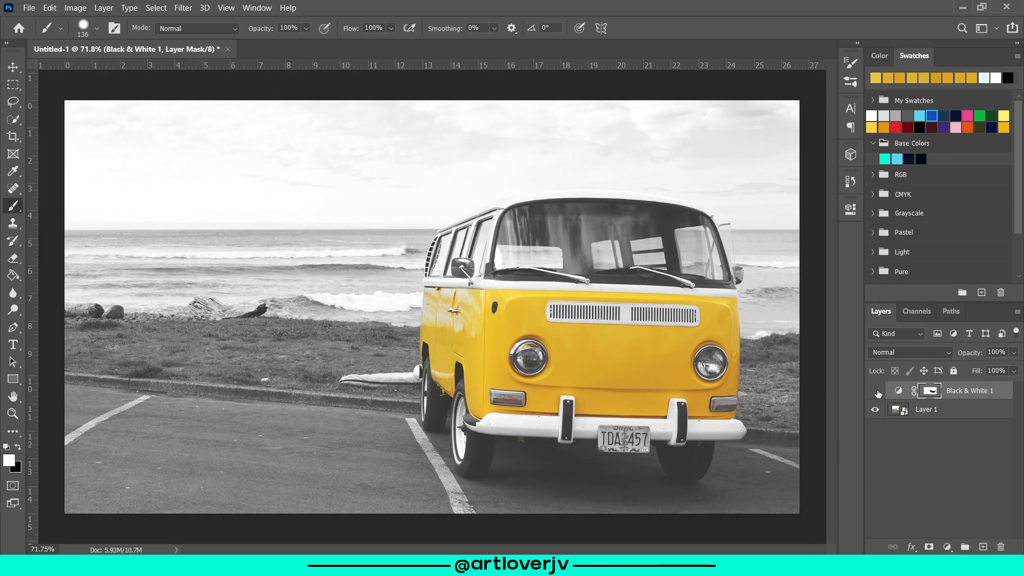
Step: On Layer 1, make a Color Range selection of Yellows, checking the Image and Selection previews
left_click(875, 390)
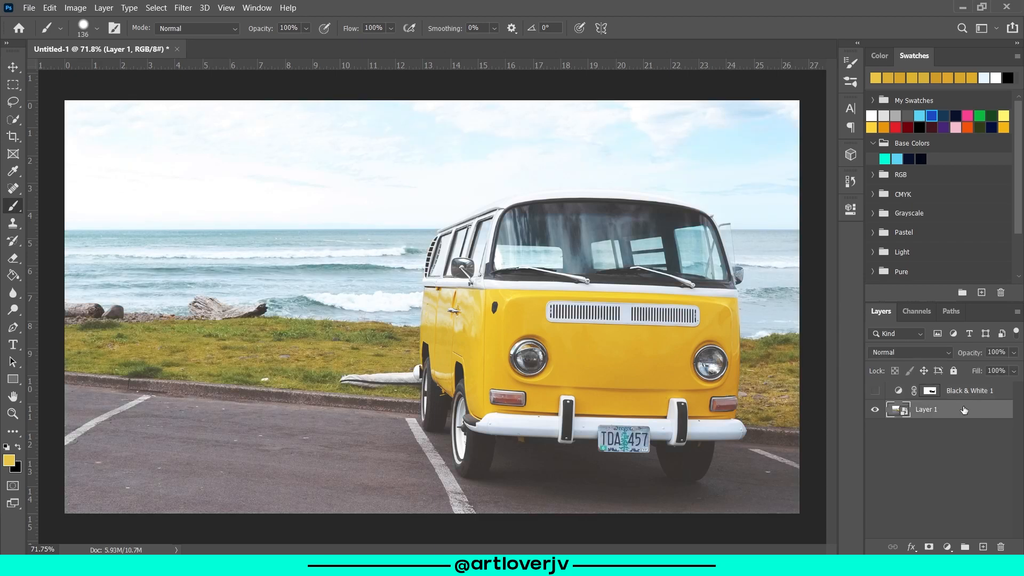
left_click(156, 7)
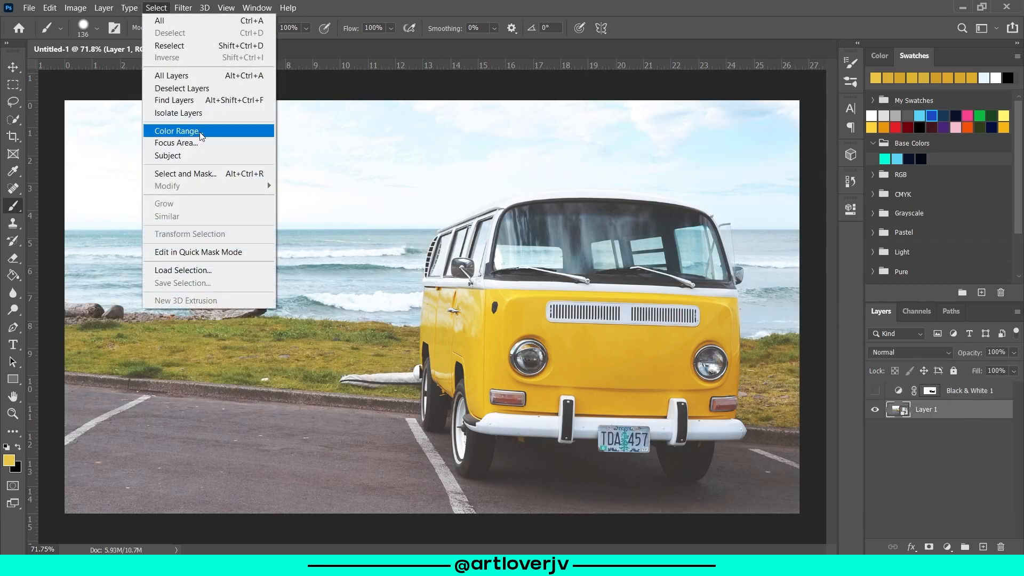
left_click(177, 131)
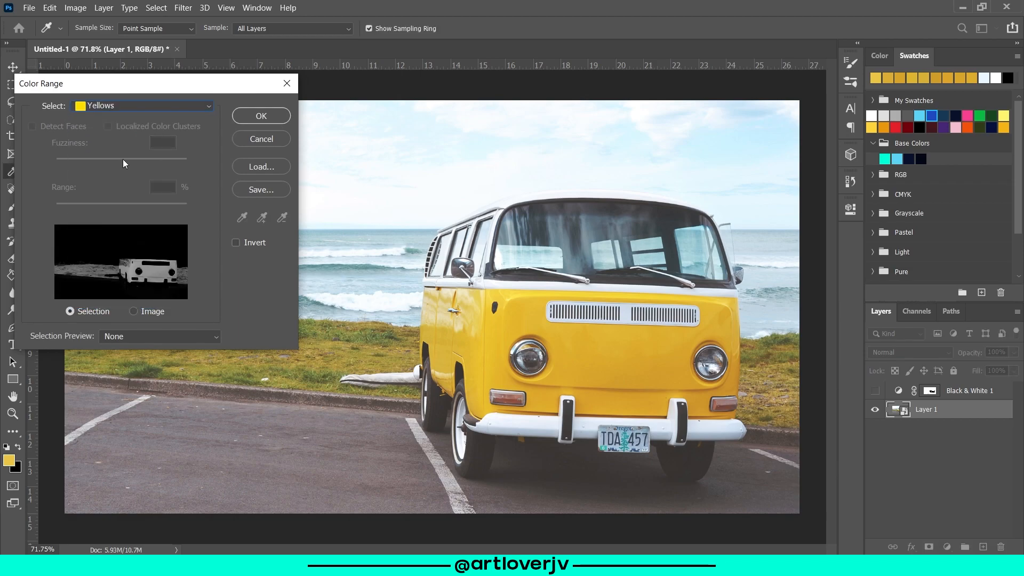
mouse_move(156, 289)
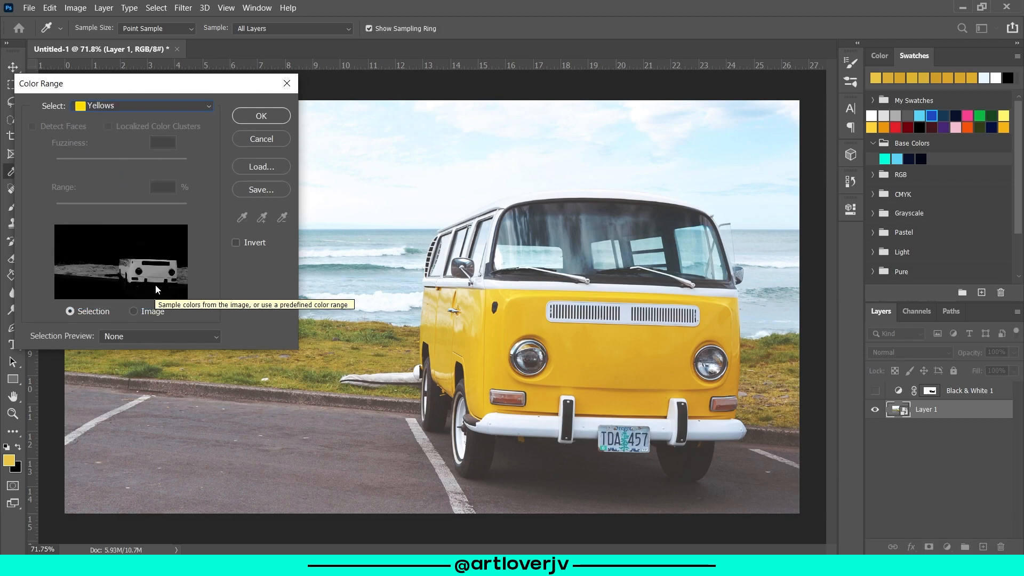
left_click(135, 312)
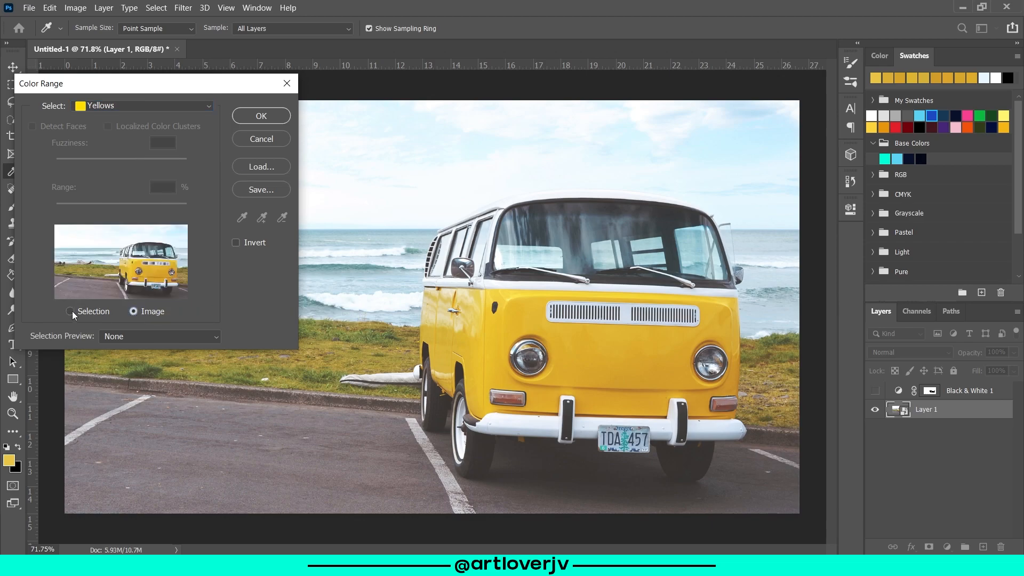
left_click(71, 310)
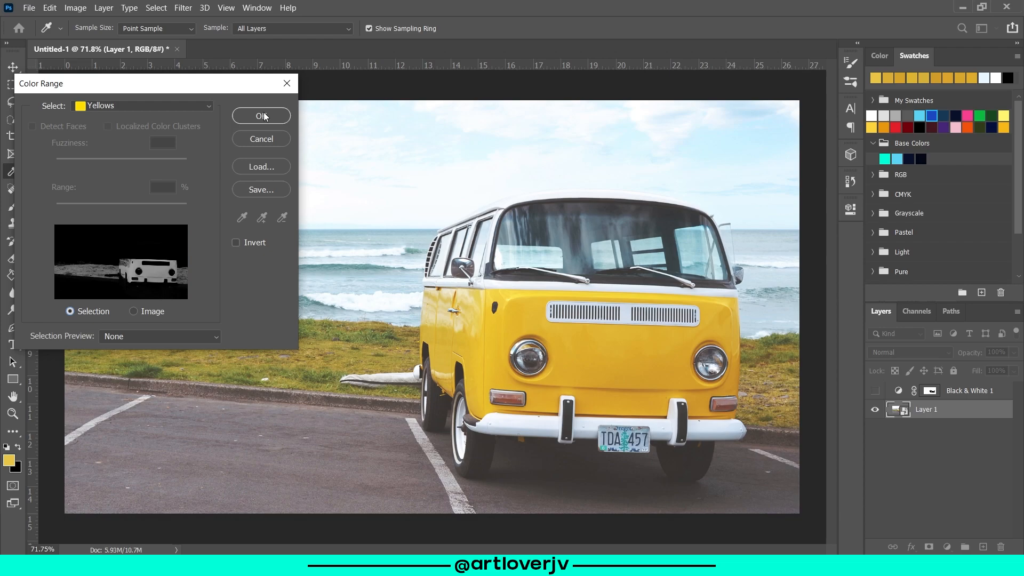
left_click(260, 115)
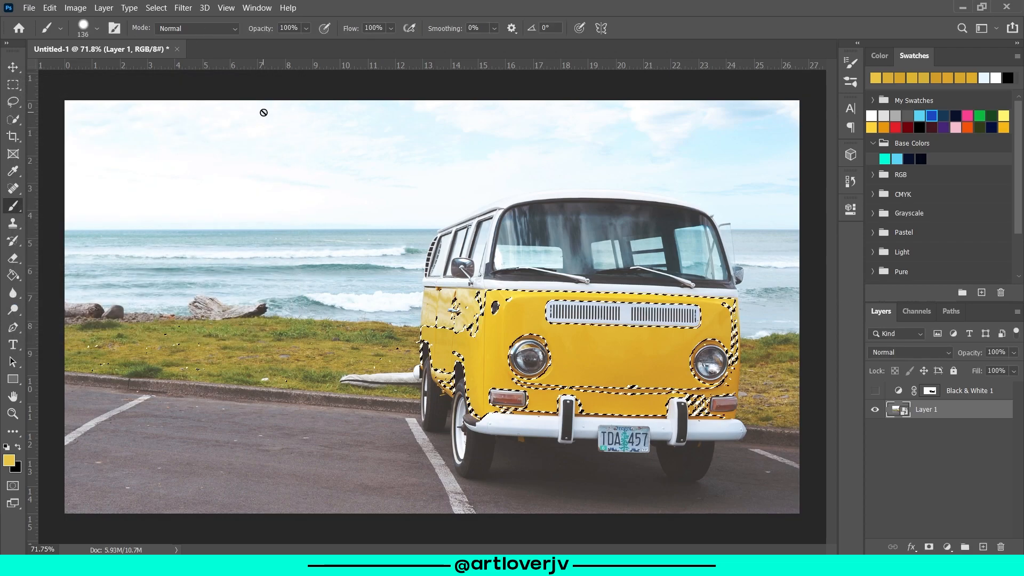
Step: Add a second Black & White adjustment masked by the yellow selection and close its Properties panel
left_click(947, 546)
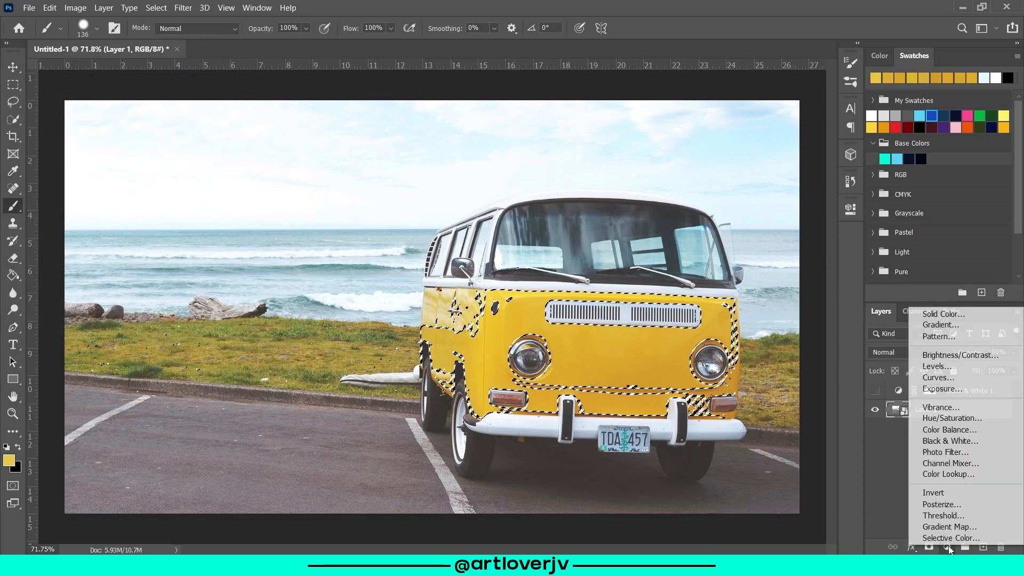
left_click(951, 440)
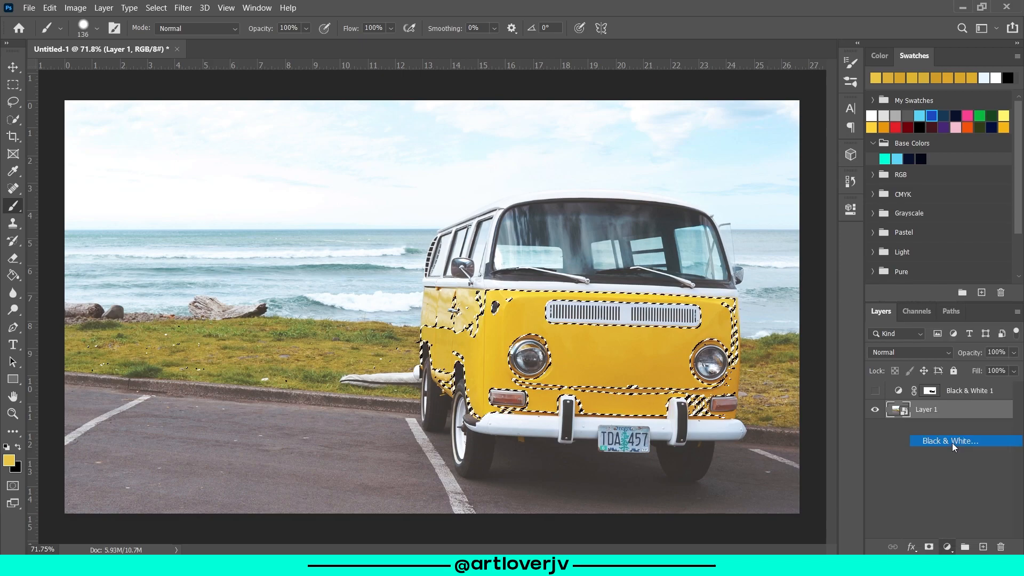
left_click(949, 441)
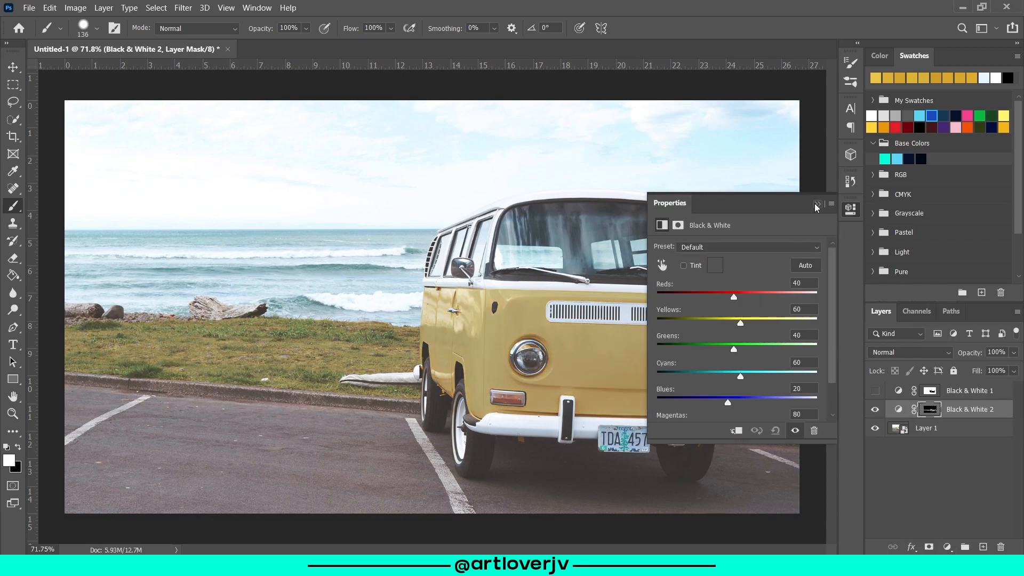
left_click(817, 205)
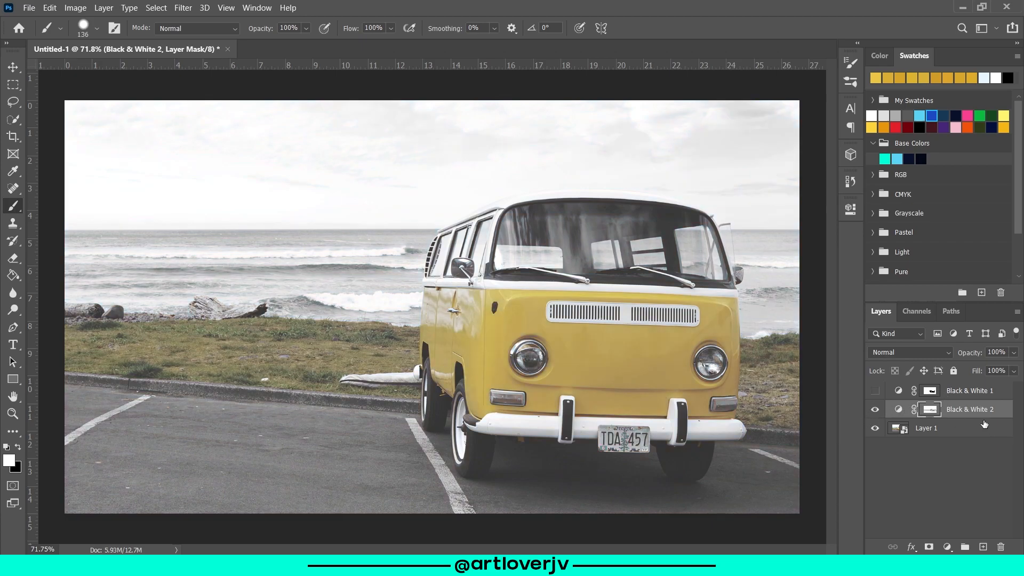
Step: Toggle both Black & White layers to compare, ending with Black & White 1 visible and 2 hidden
left_click(875, 408)
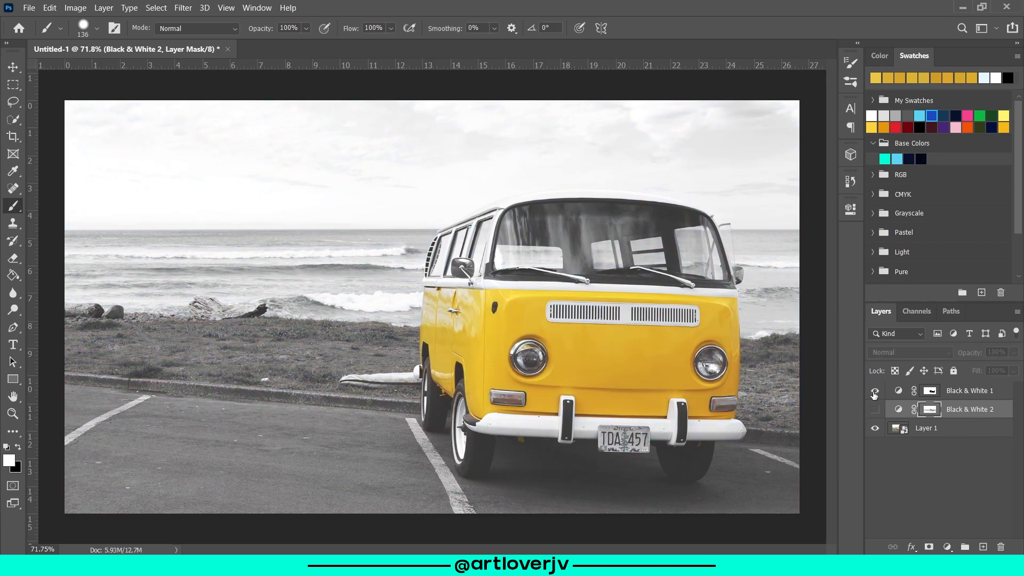
left_click(875, 390)
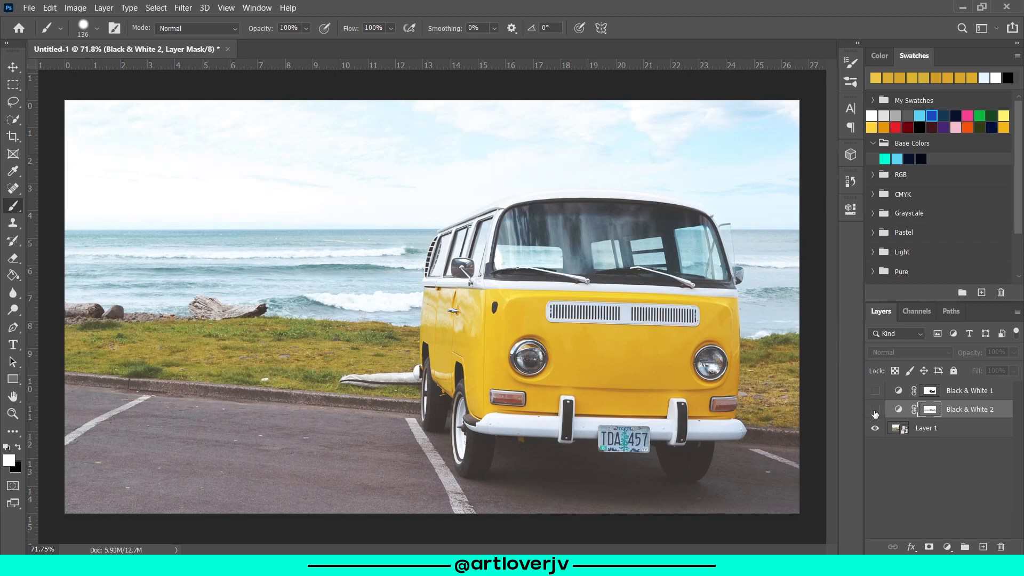
left_click(875, 412)
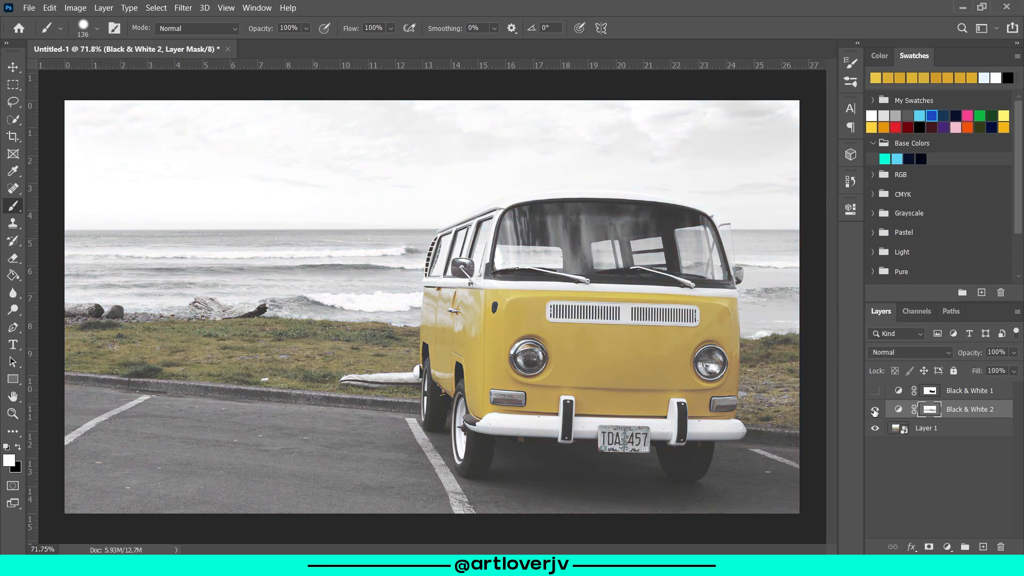
left_click(875, 413)
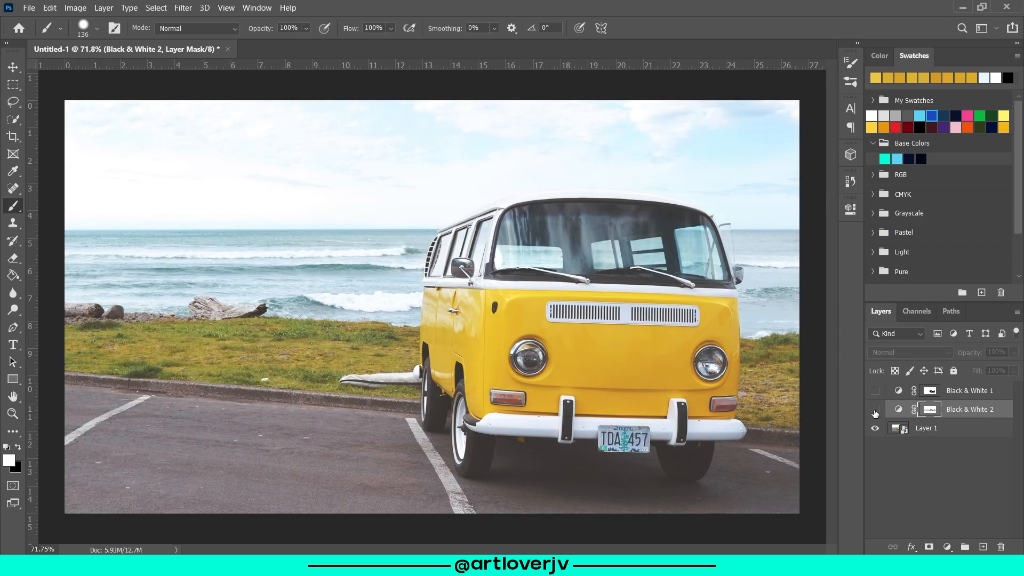
left_click(875, 390)
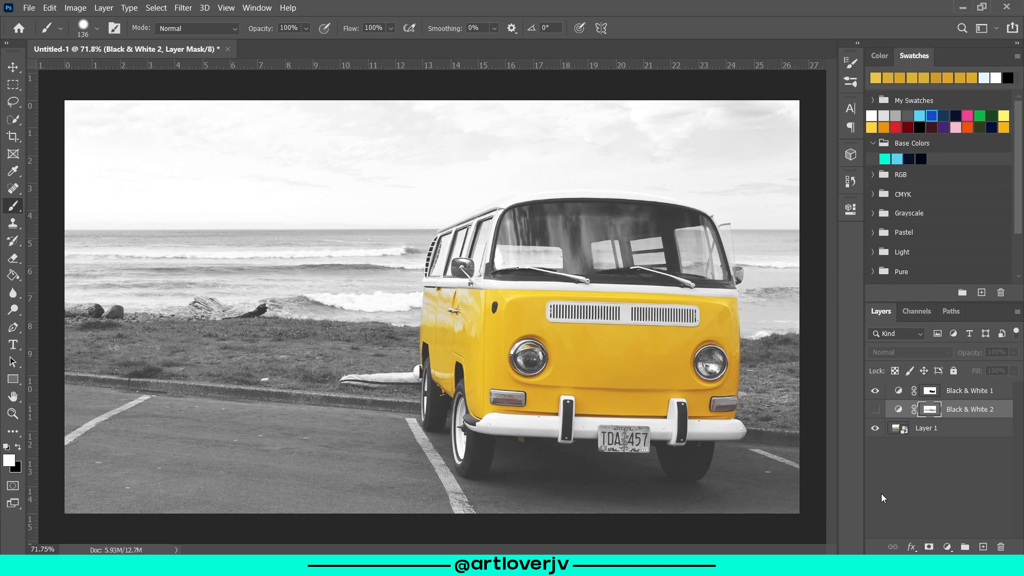